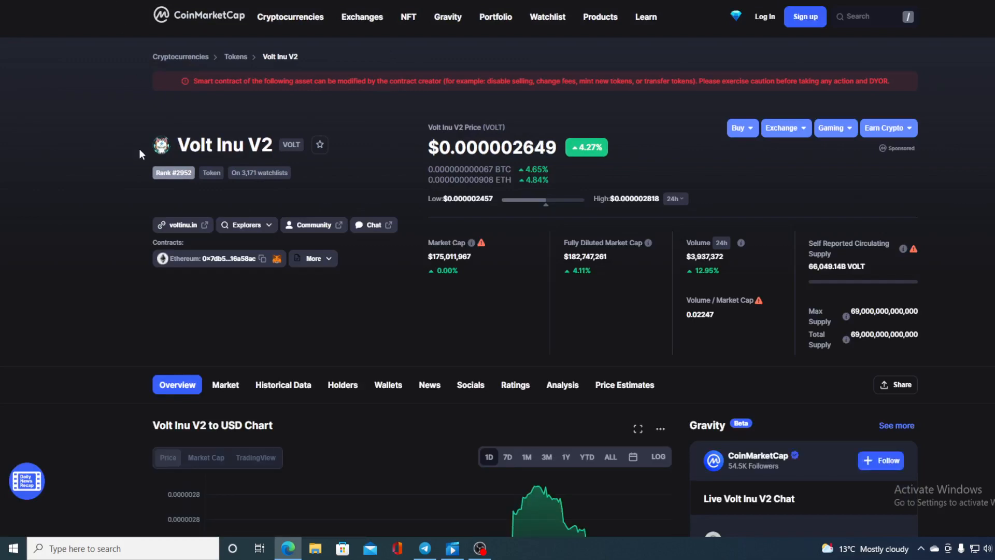
# Read through the $100,000 VOLT buyback tweet and its engagement, then return toward the Volt Inu V2 chart.
pyautogui.scroll(-3)
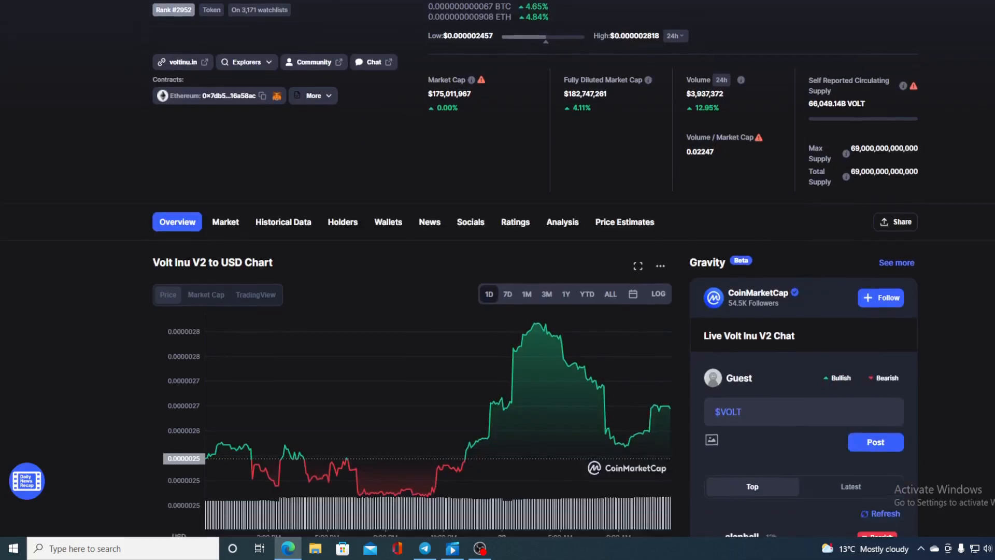
pyautogui.scroll(-3)
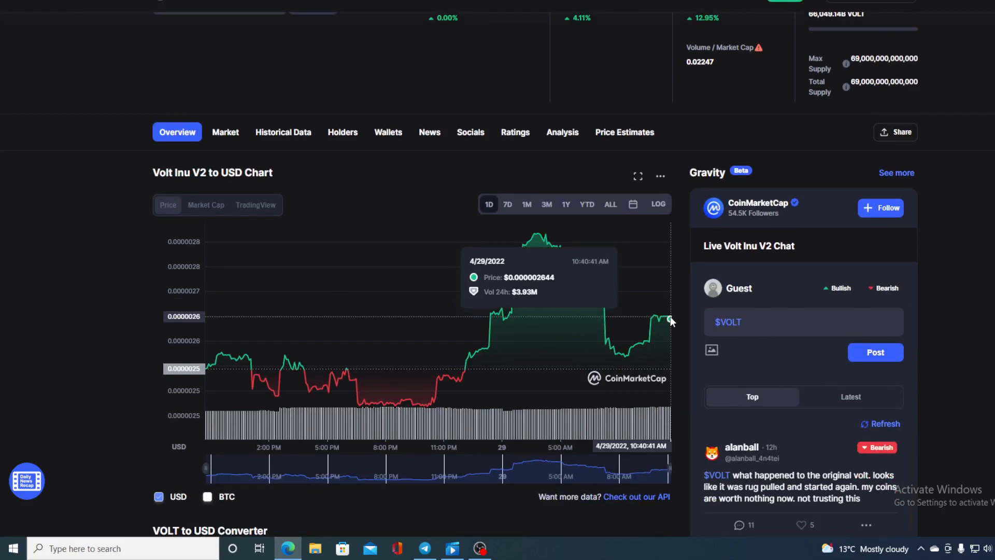
pyautogui.scroll(3)
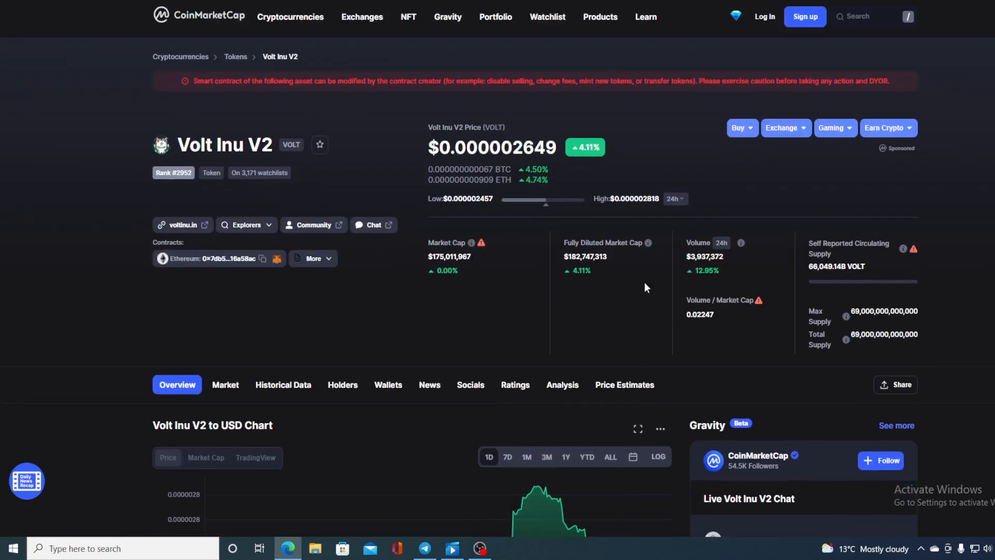
pyautogui.moveTo(684, 380)
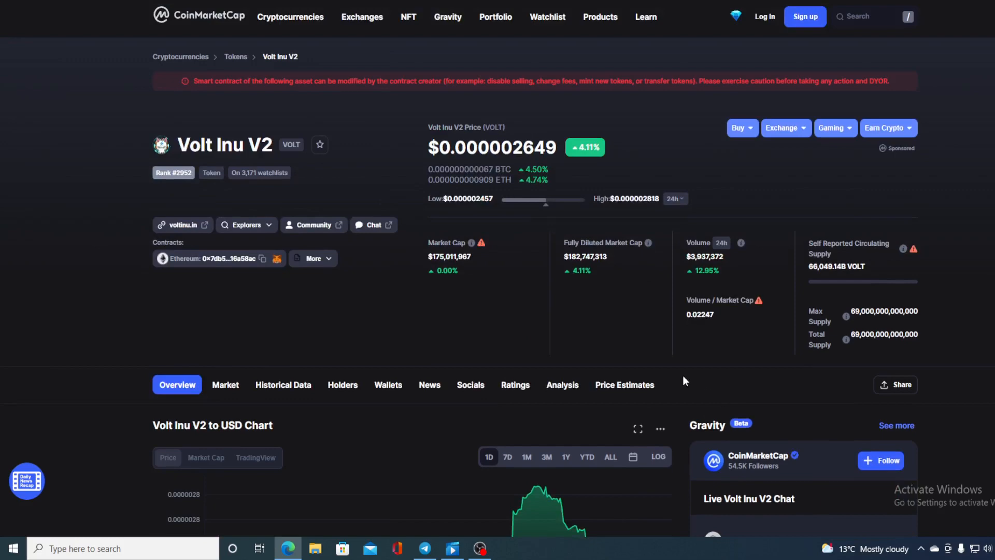
pyautogui.scroll(-3)
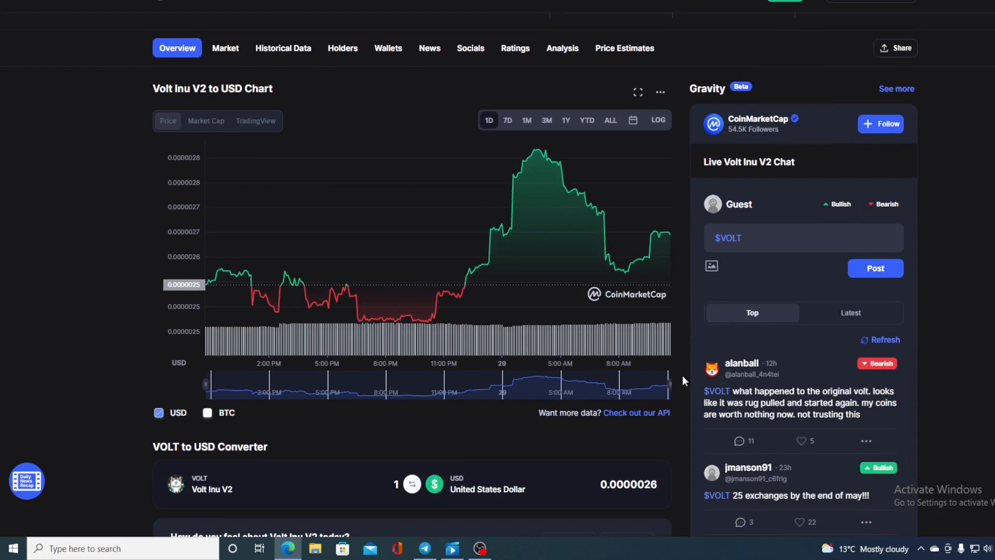
pyautogui.scroll(3)
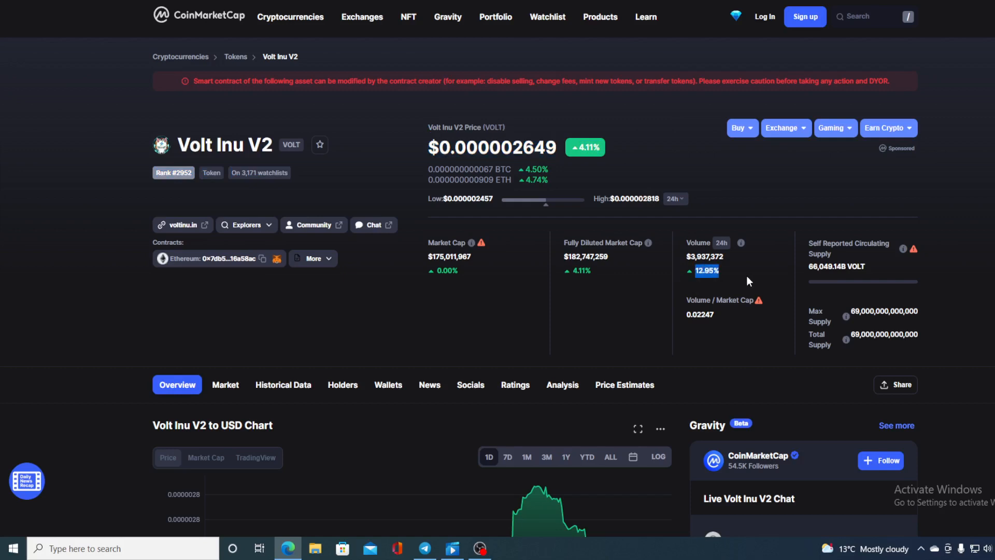
pyautogui.scroll(-3)
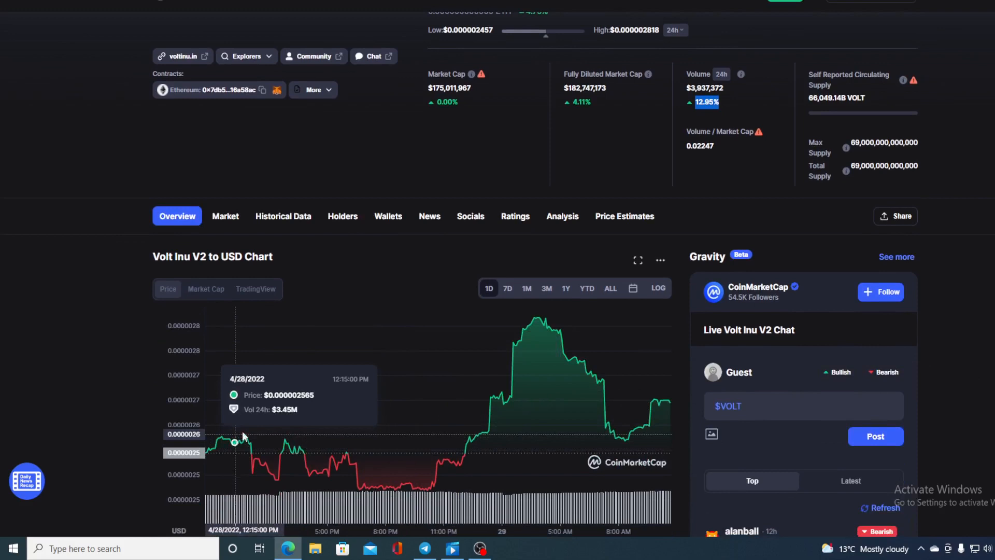
pyautogui.moveTo(392, 485)
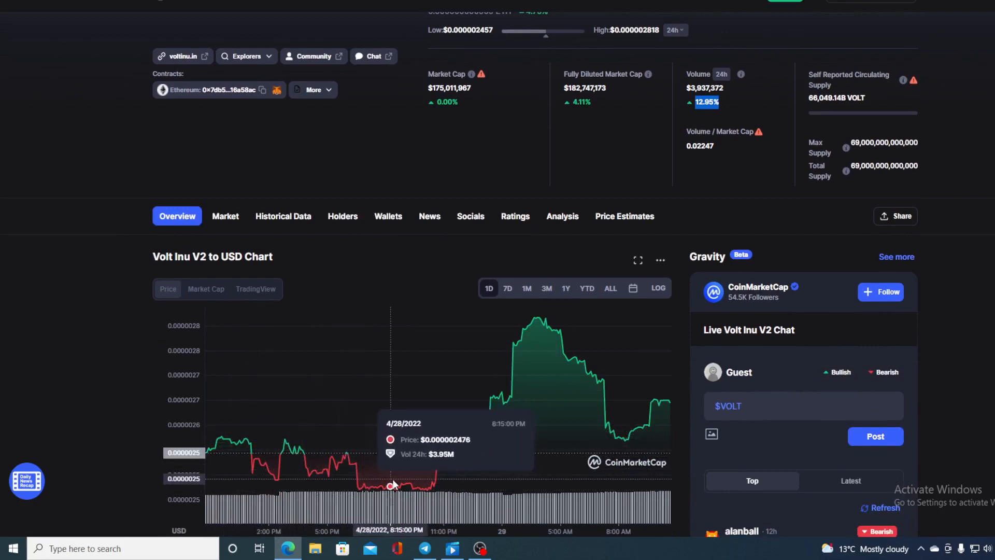
pyautogui.moveTo(594, 445)
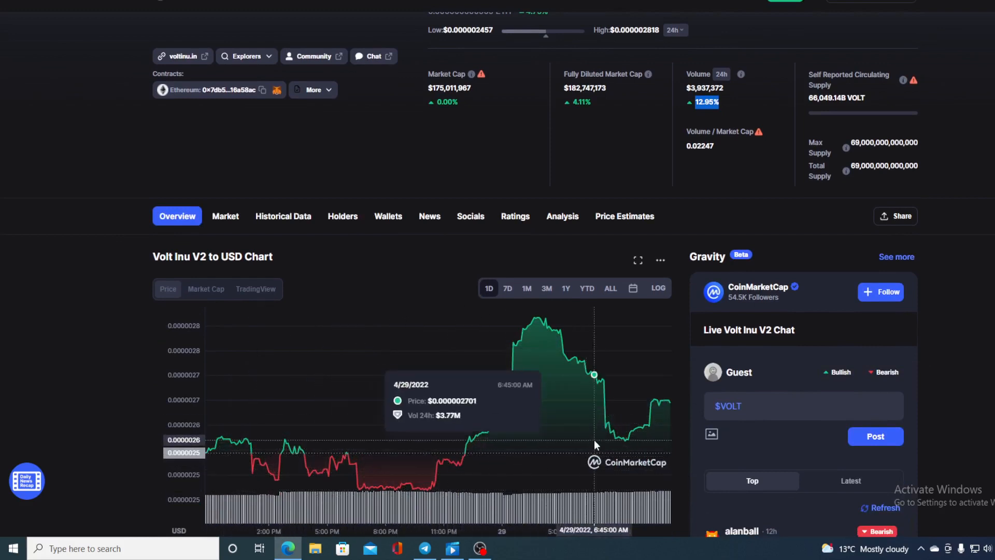
pyautogui.moveTo(670, 405)
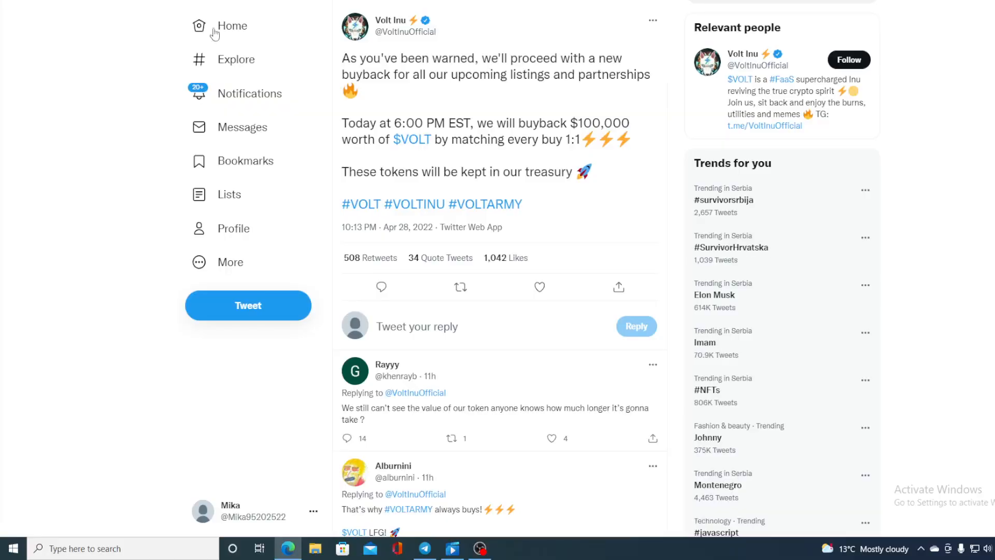
pyautogui.moveTo(130, 152)
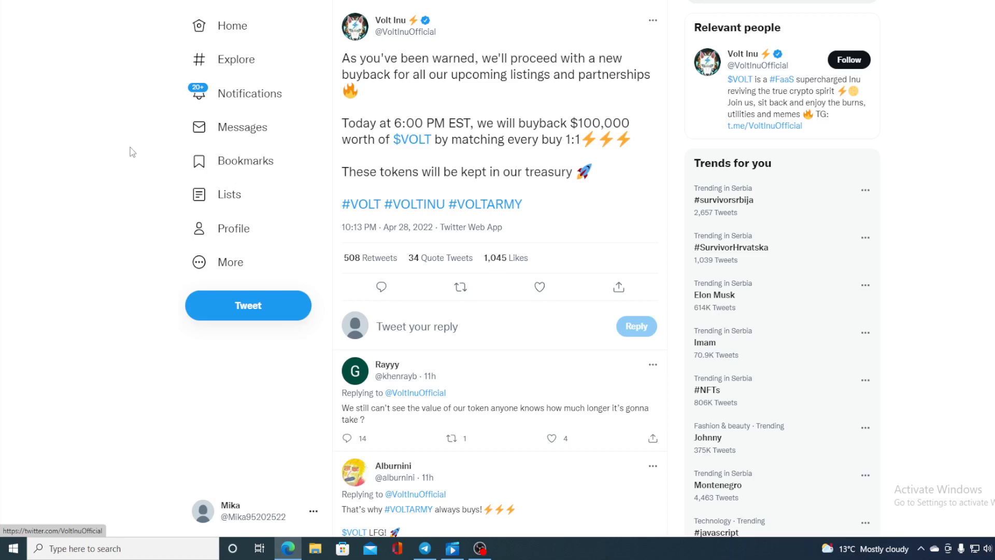
pyautogui.click(539, 287)
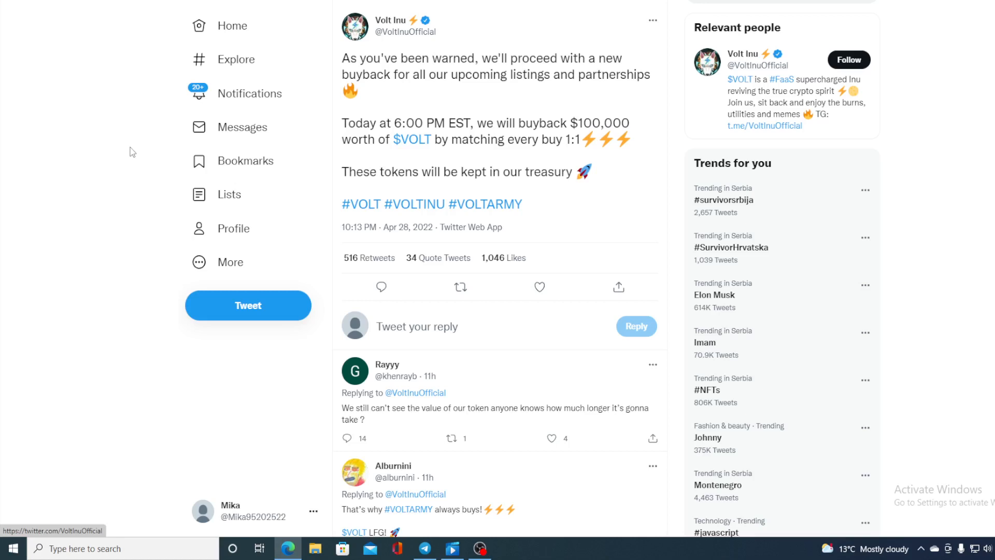
pyautogui.moveTo(152, 157)
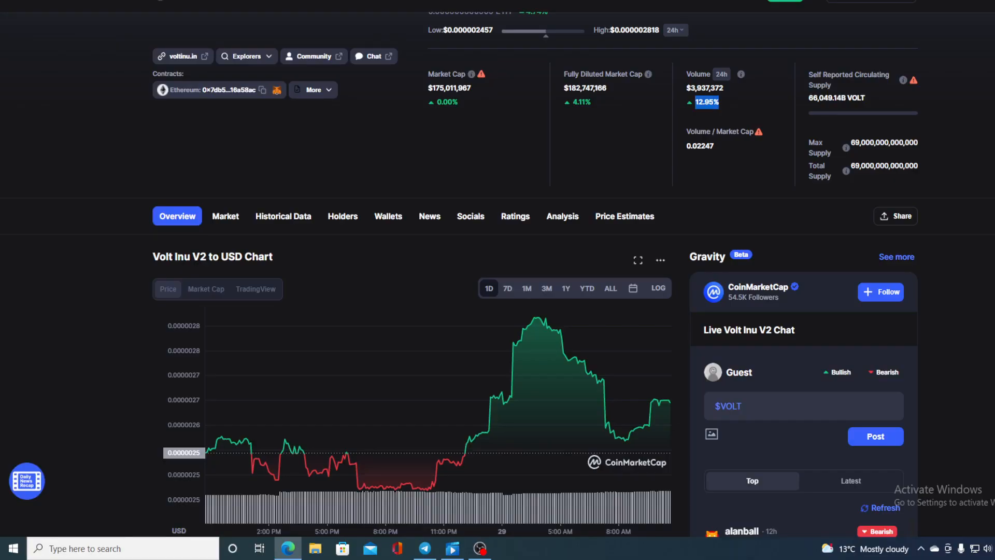
pyautogui.moveTo(685, 400)
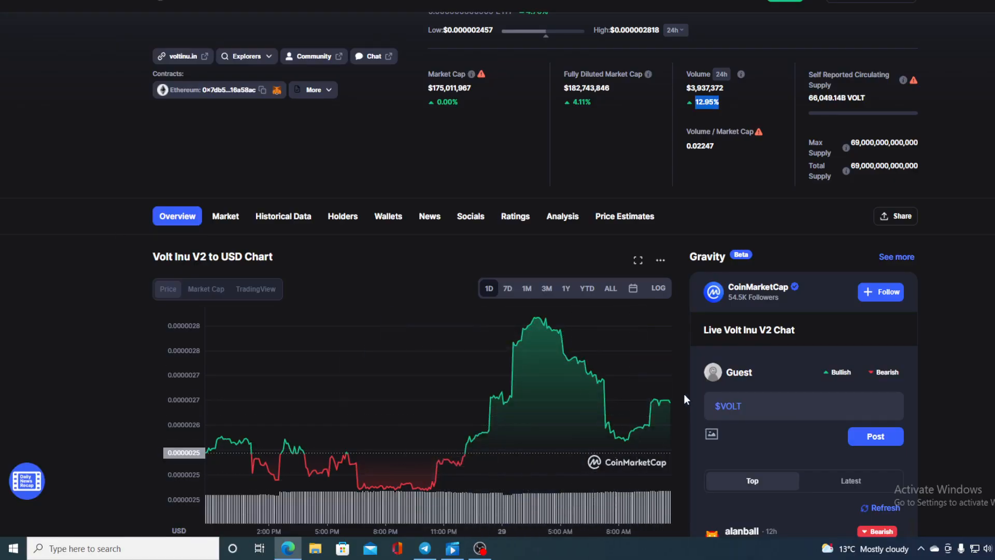
pyautogui.moveTo(672, 397)
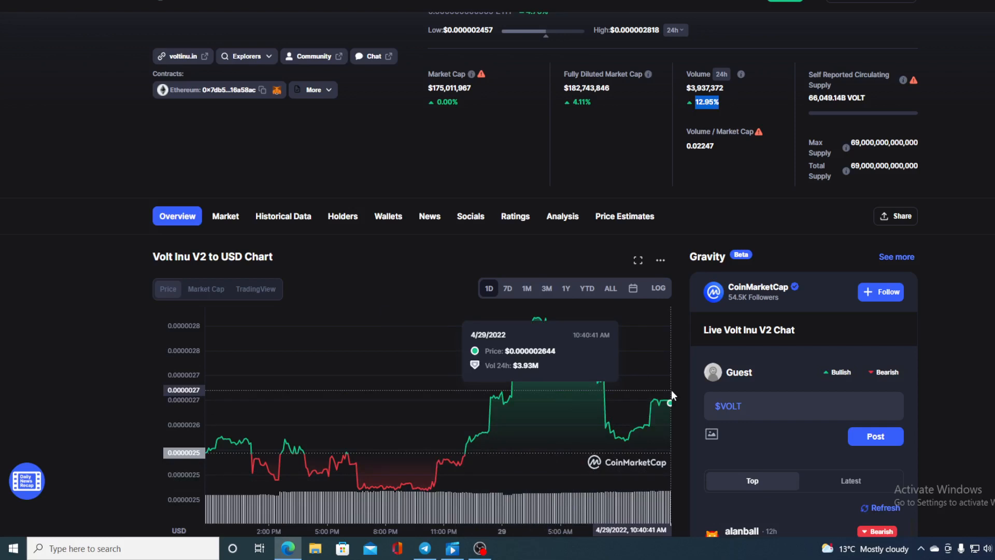
pyautogui.moveTo(666, 393)
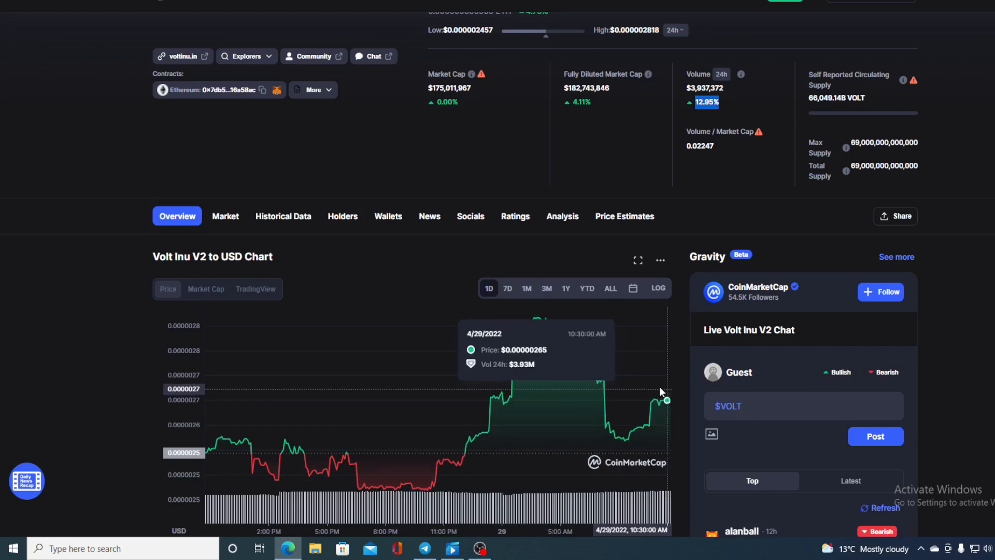
pyautogui.moveTo(307, 11)
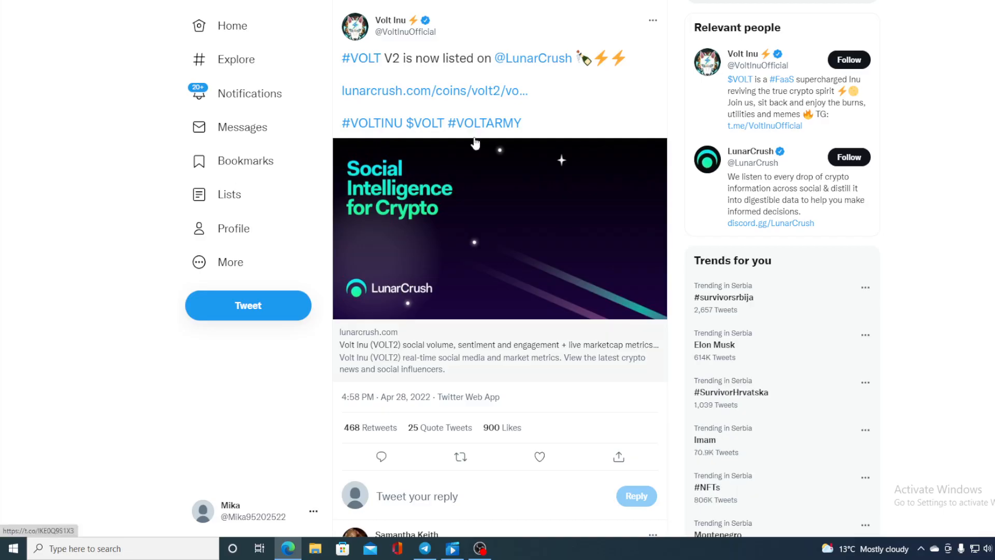
pyautogui.moveTo(567, 104)
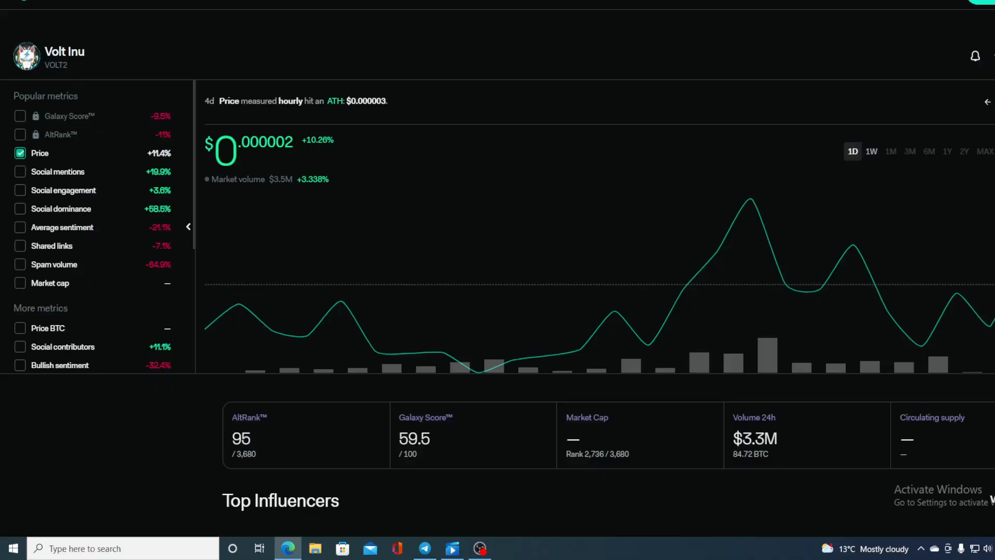
pyautogui.moveTo(779, 259)
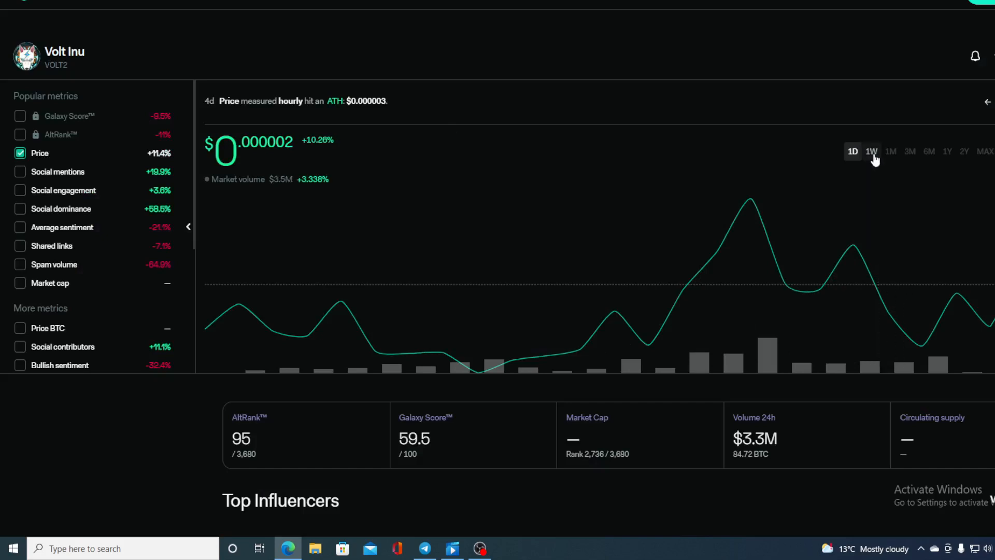
pyautogui.click(869, 151)
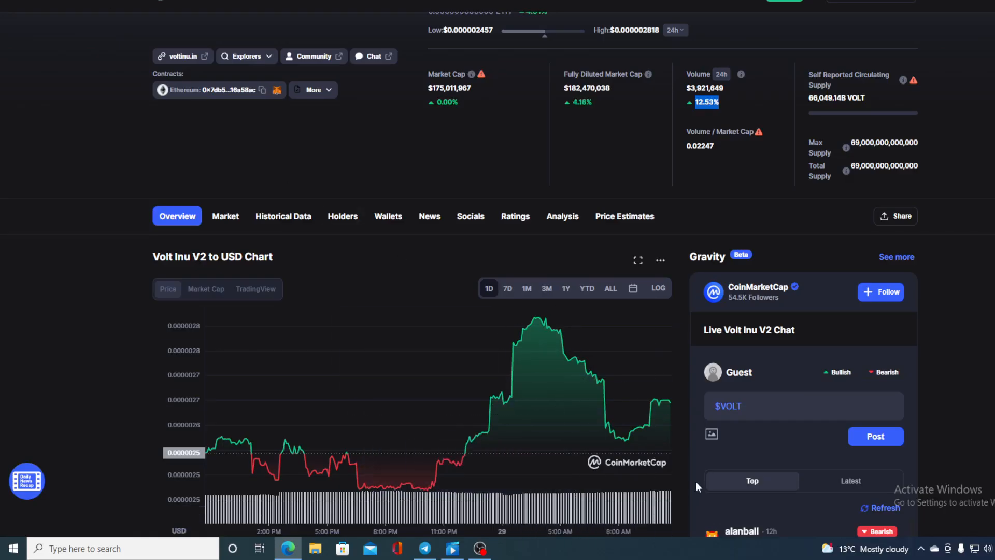
pyautogui.moveTo(685, 391)
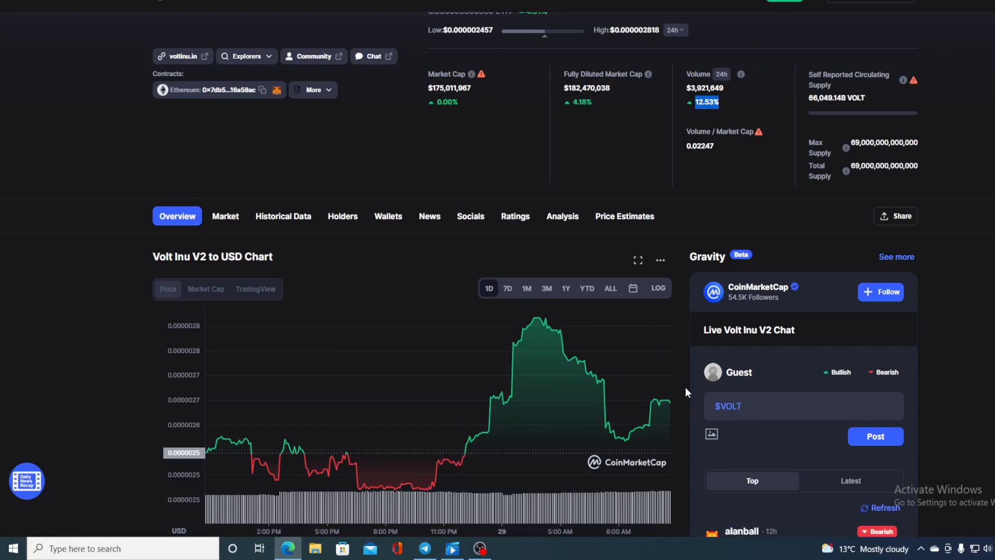
pyautogui.moveTo(548, 305)
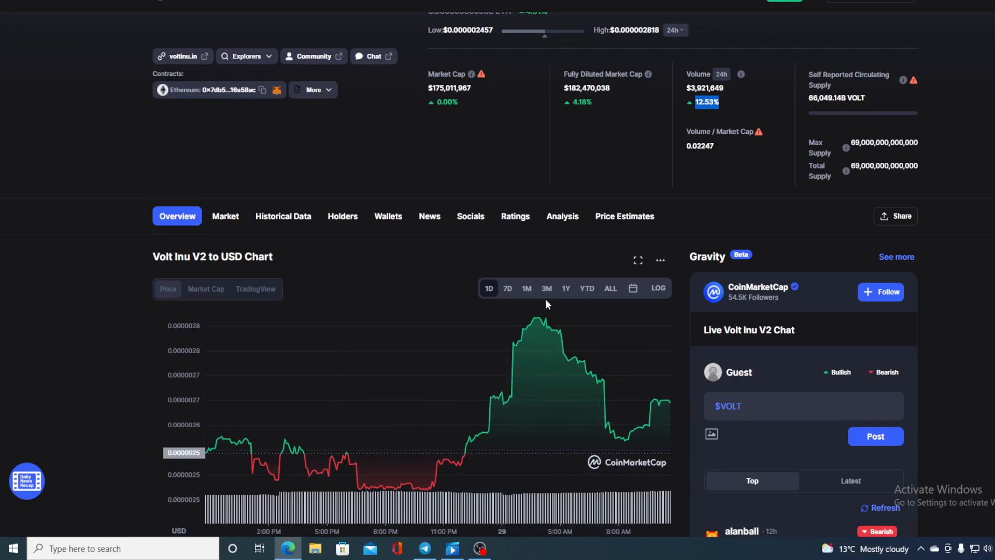
pyautogui.click(526, 289)
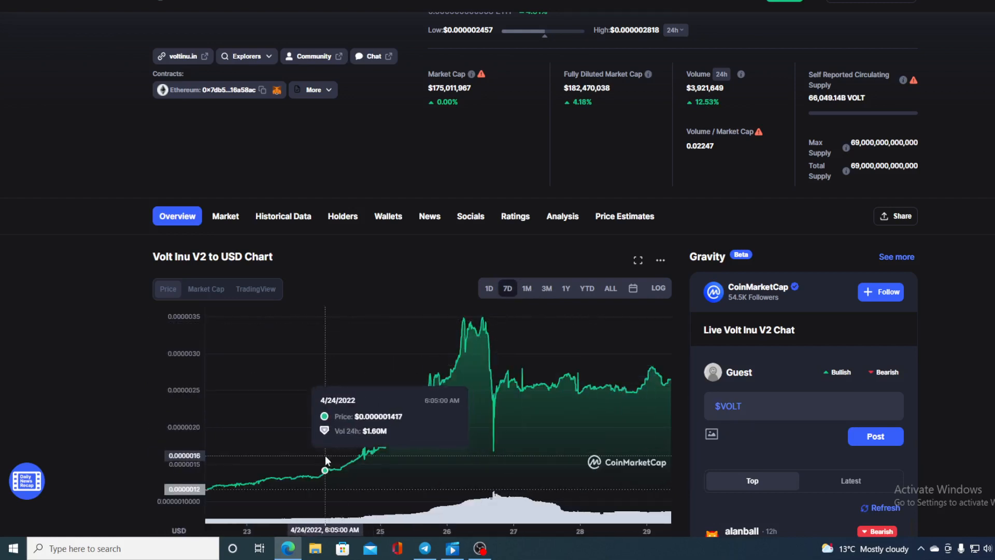
pyautogui.moveTo(645, 378)
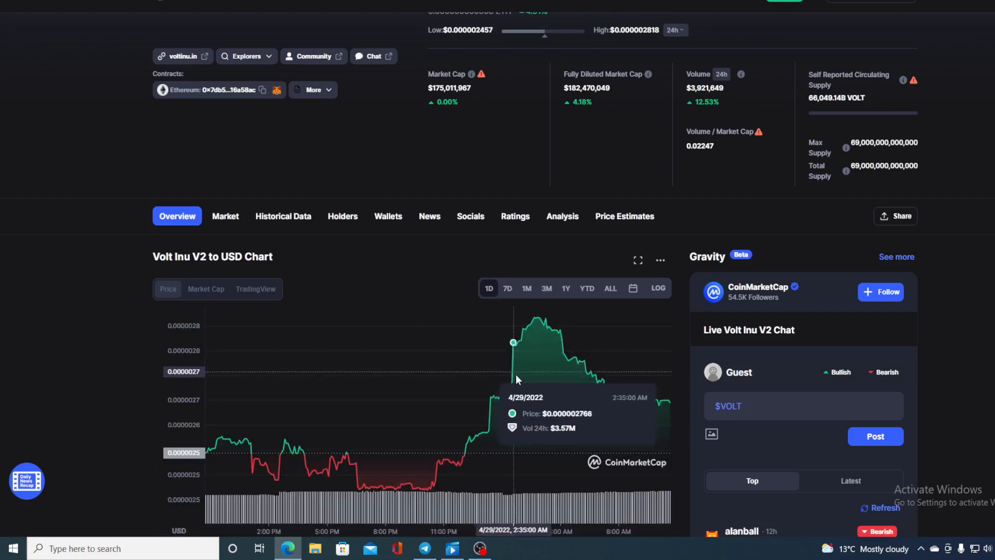
pyautogui.moveTo(667, 401)
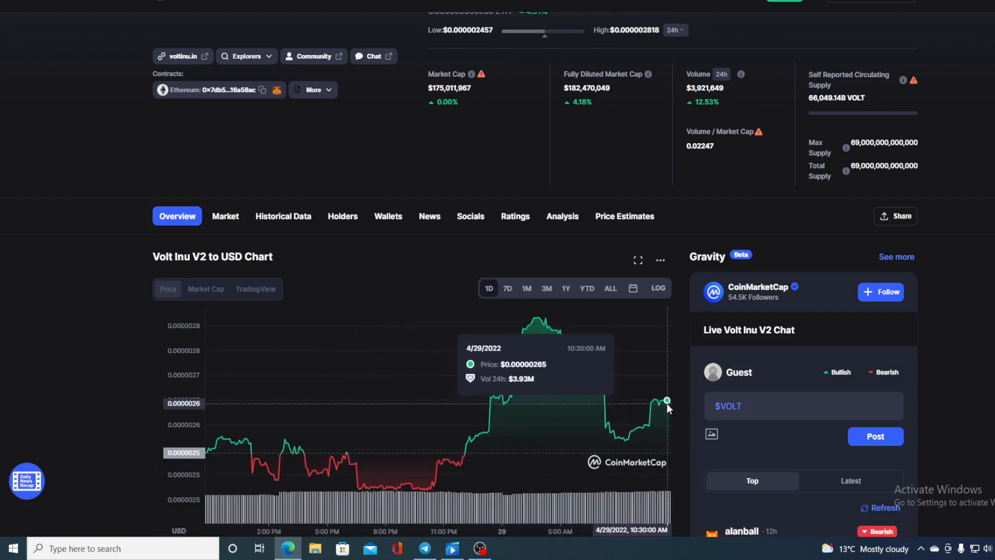
pyautogui.moveTo(666, 400)
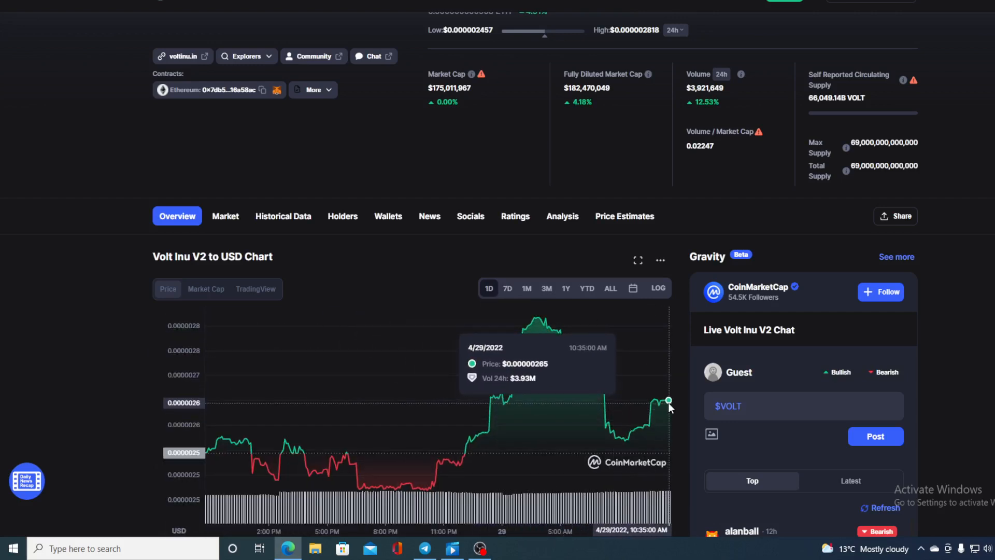